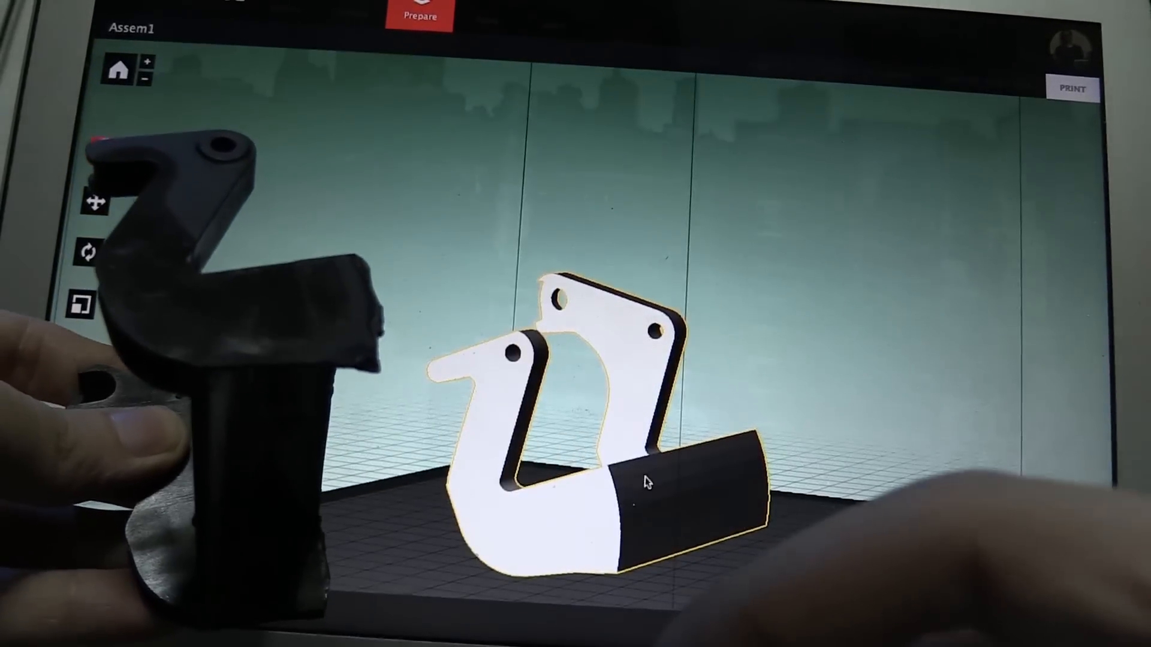
- Orbit the view to face the bracket's long, flat side on the build plate
drag(646, 481, 612, 484)
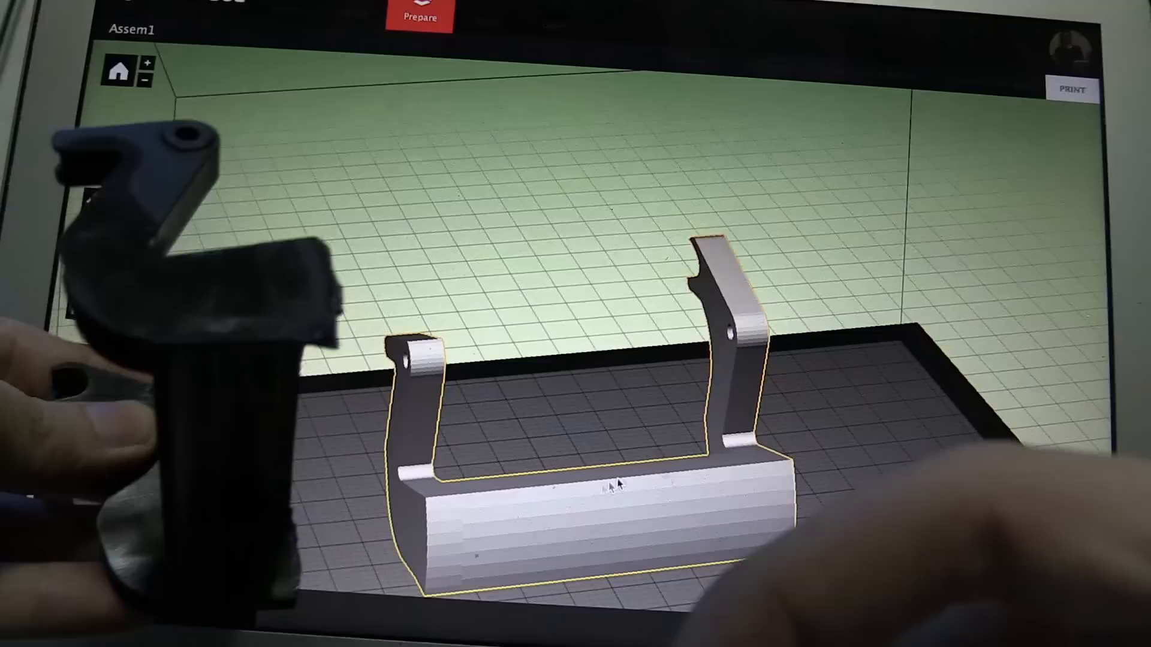